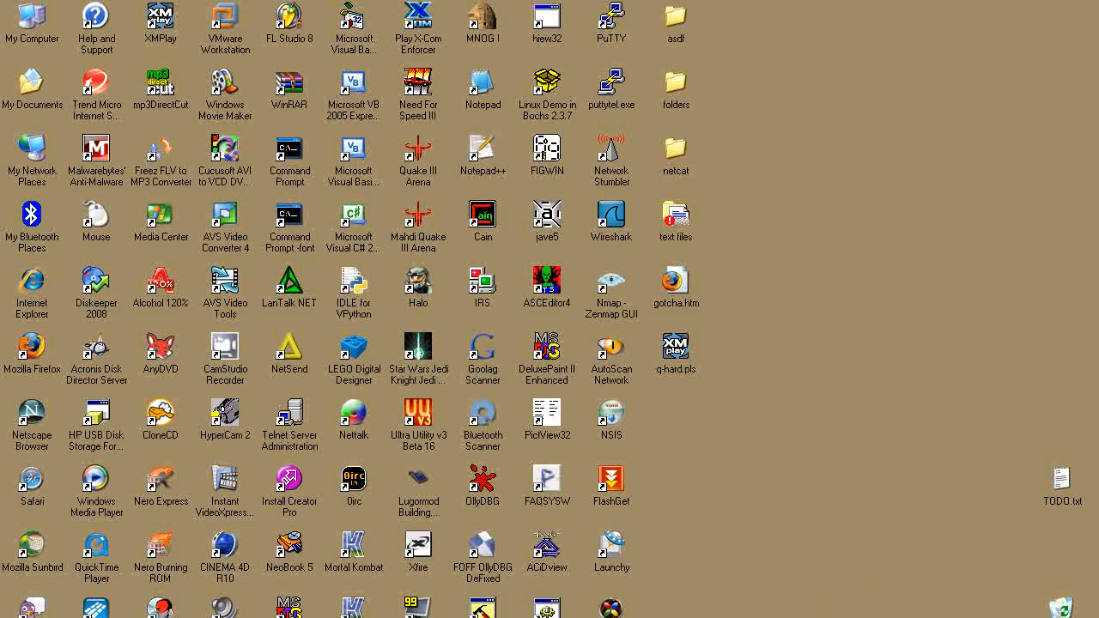
mouse_move(351, 48)
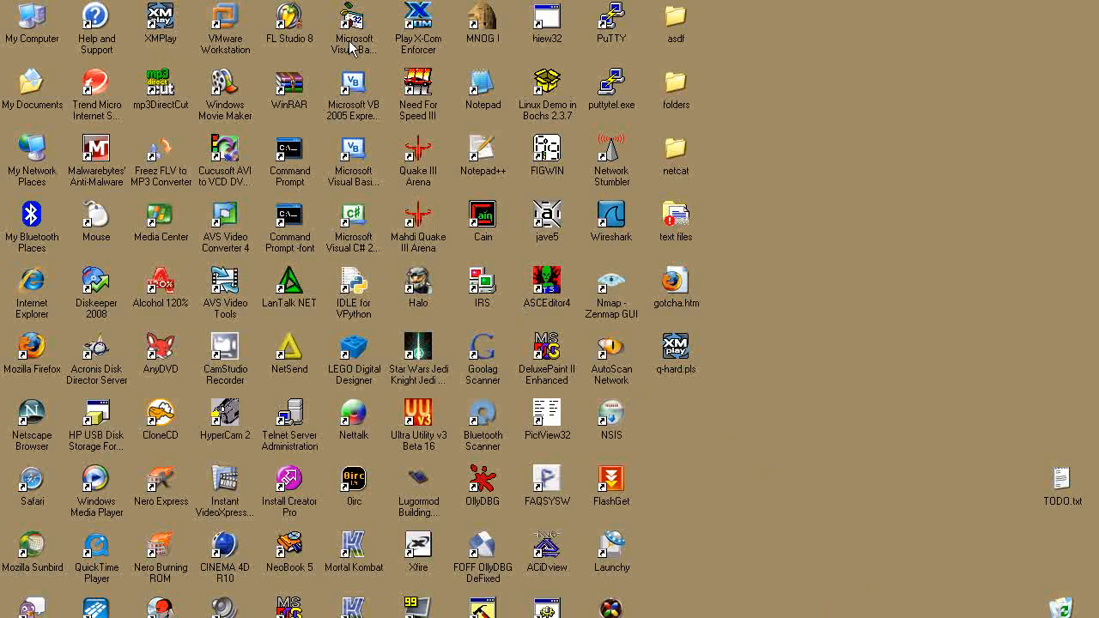
Launch Visual Basic 6.0 from its desktop shortcut, reaching the New Project dialog.
double_click(353, 26)
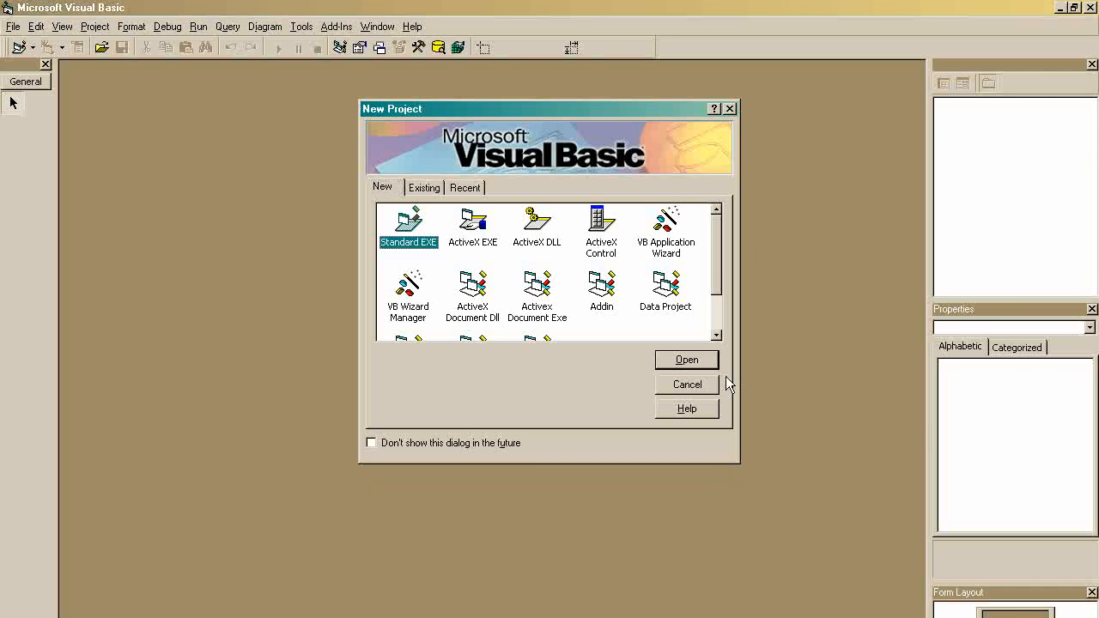
Create a Standard EXE project and draw a CommandButton onto Form1.
left_click(687, 359)
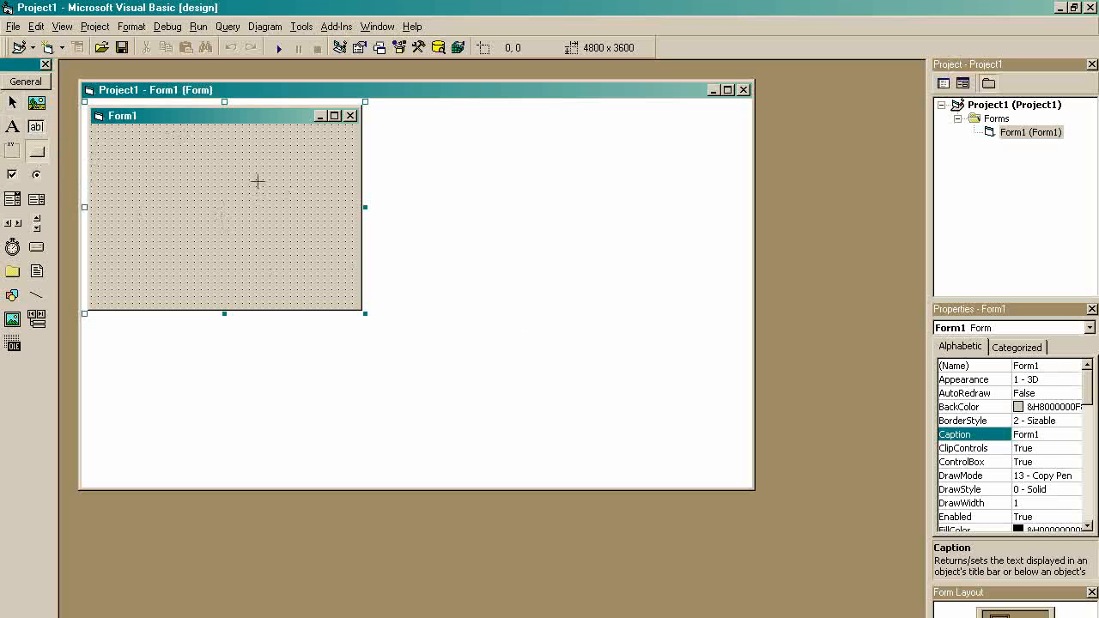
left_click_drag(124, 153, 281, 199)
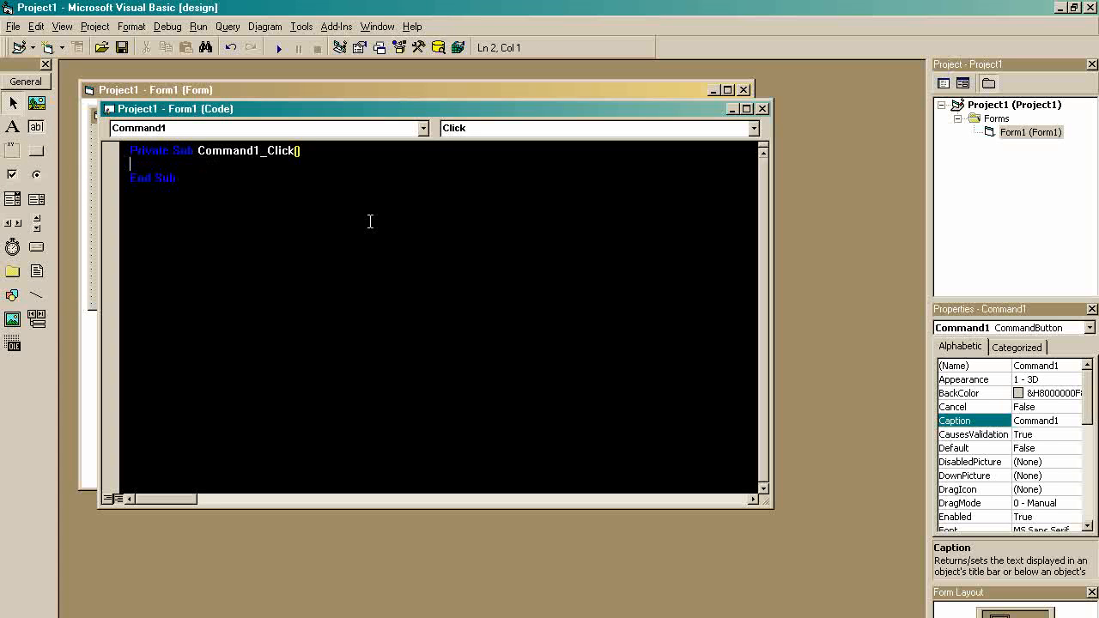
Write MsgBox "MOOORTAL KOOOMBAAAAT!", vbOKOnly, in Command1_Click.
type("msgbno")
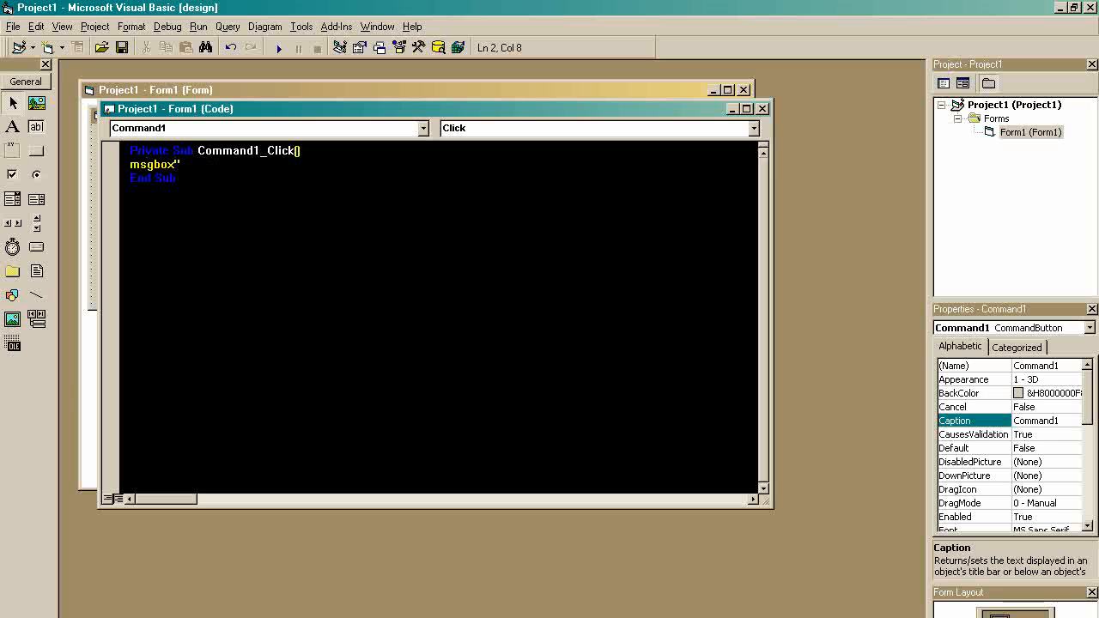
type("MOOORTAL KOOO")
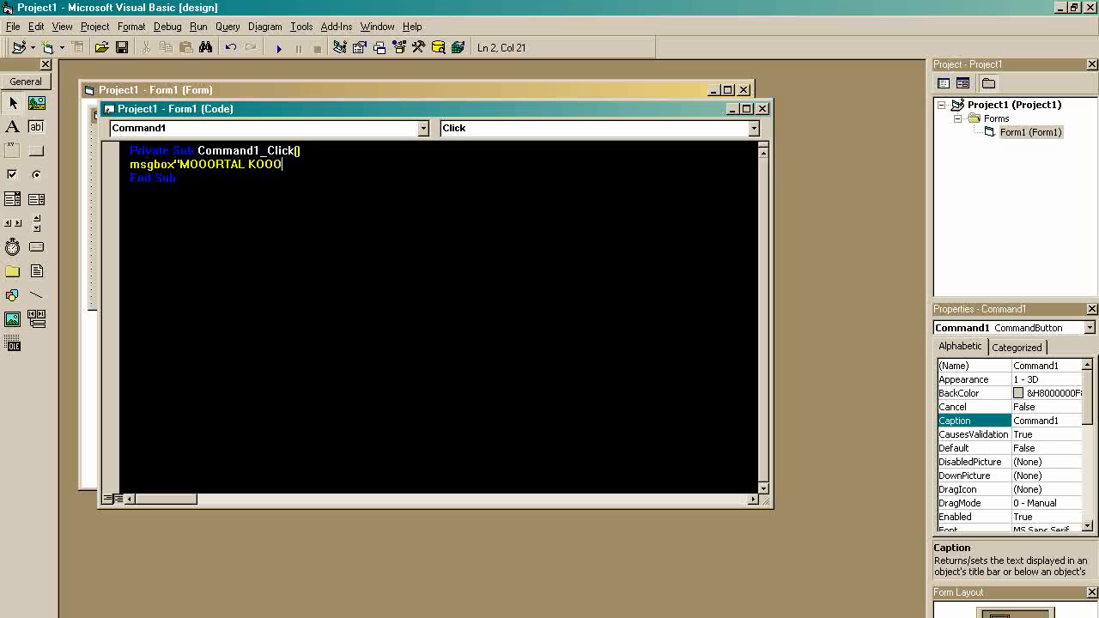
type("MBAAAAT!\"")
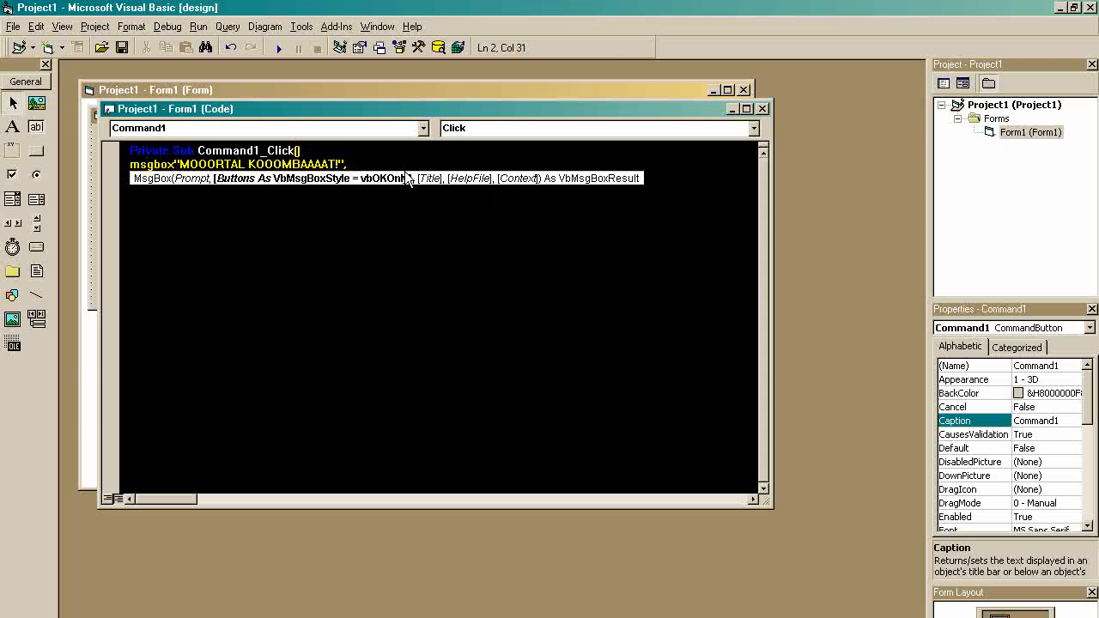
type(",vbokonl")
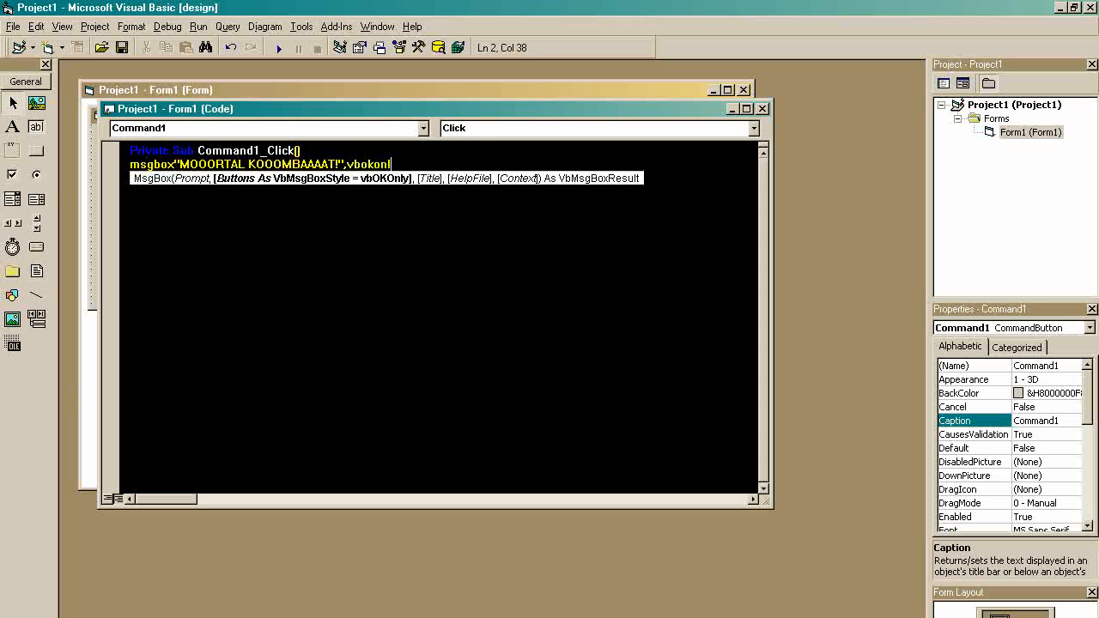
type("y,")
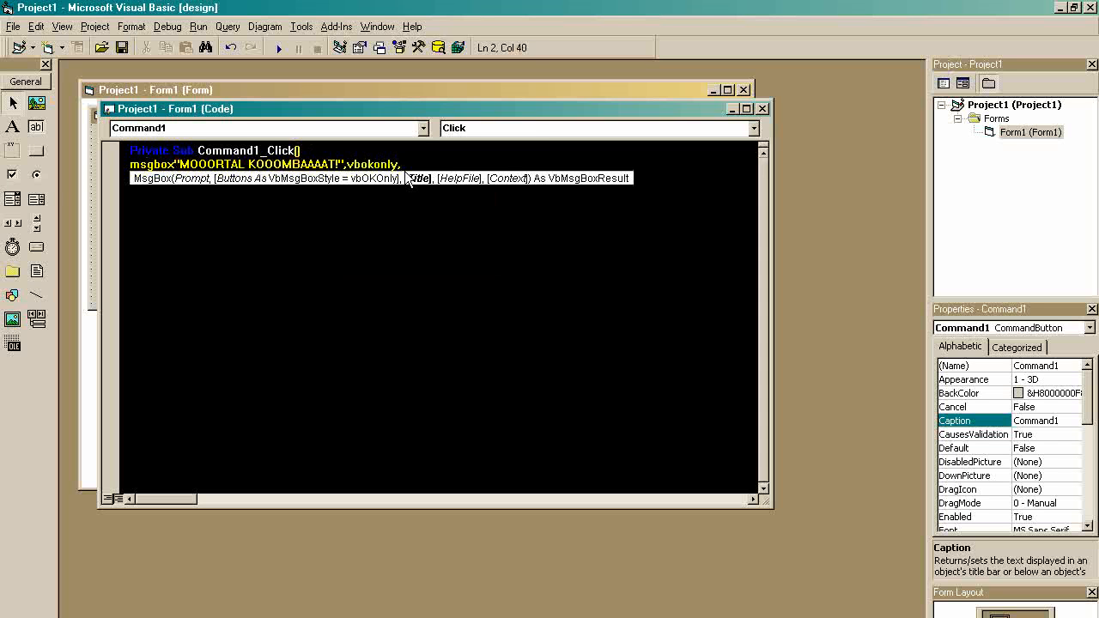
type("\"")
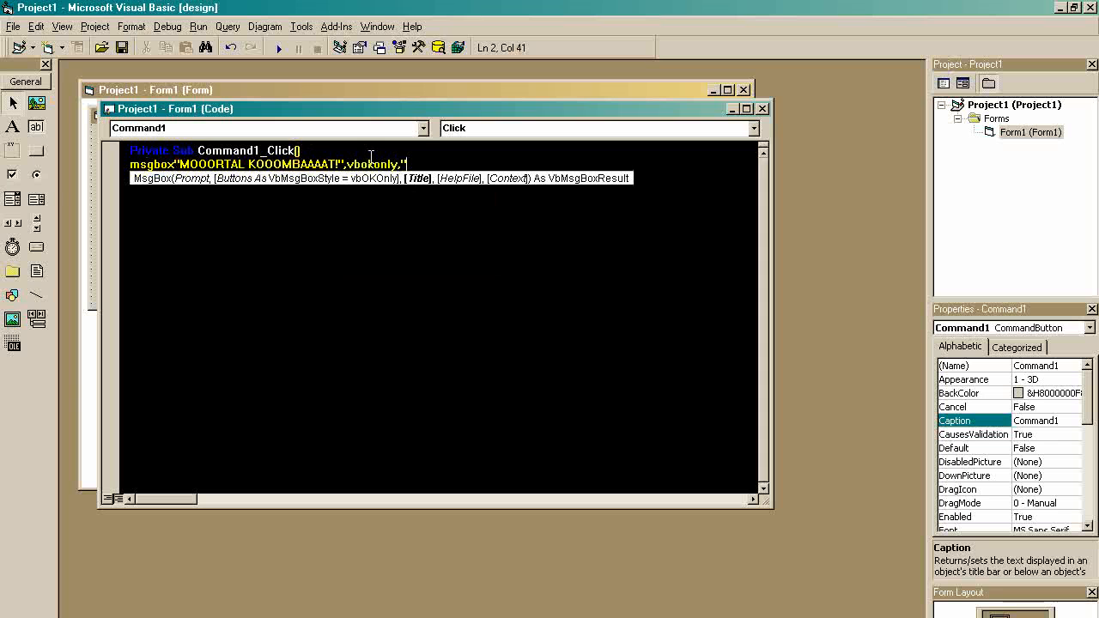
mouse_move(550, 189)
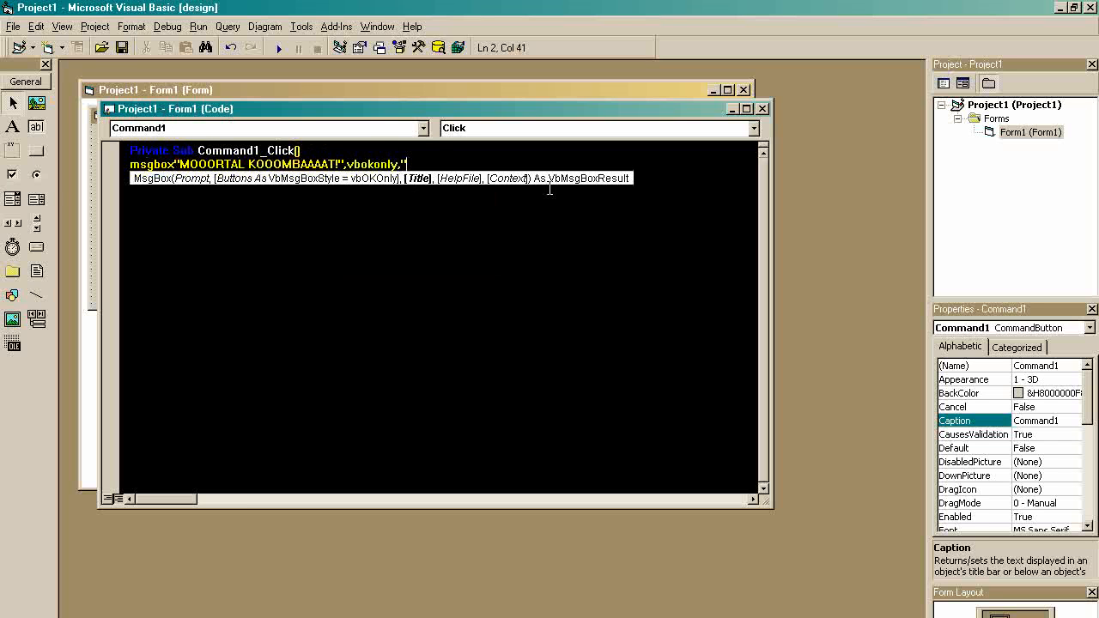
Finish the MsgBox title as "TEST YOUR MIGHT!", correcting a mistyped start.
type("JO")
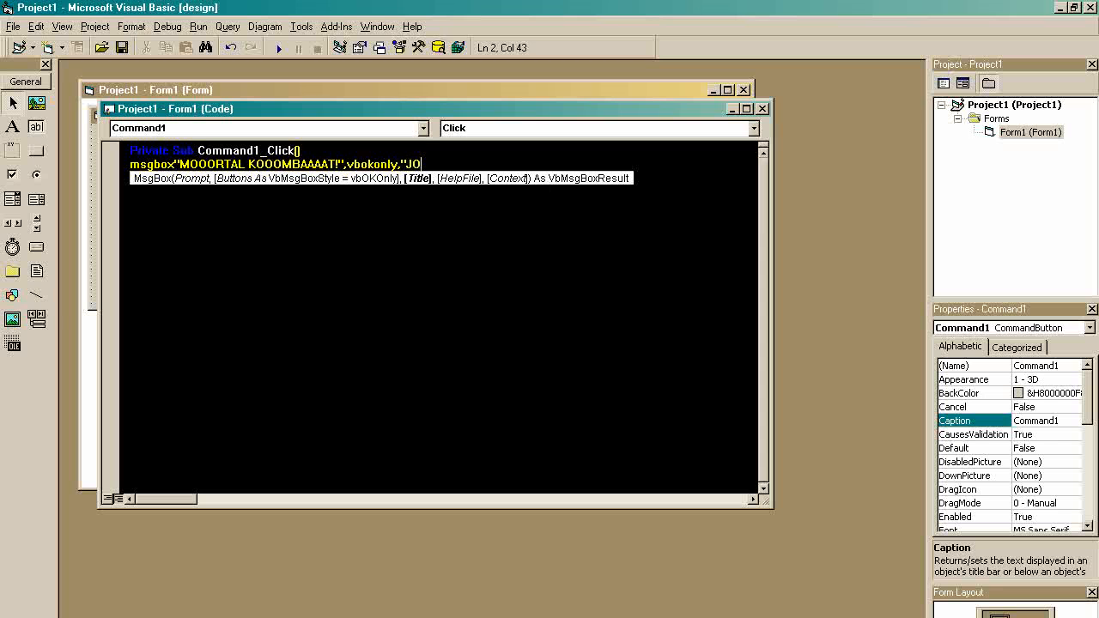
key("BackSpace")
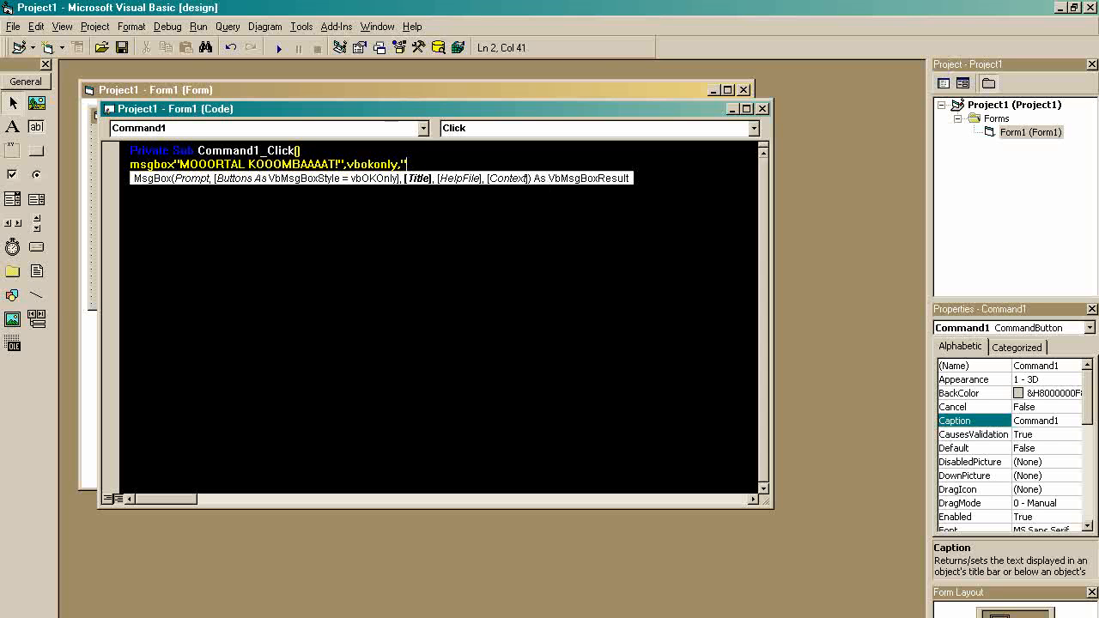
type("TEST YOUR")
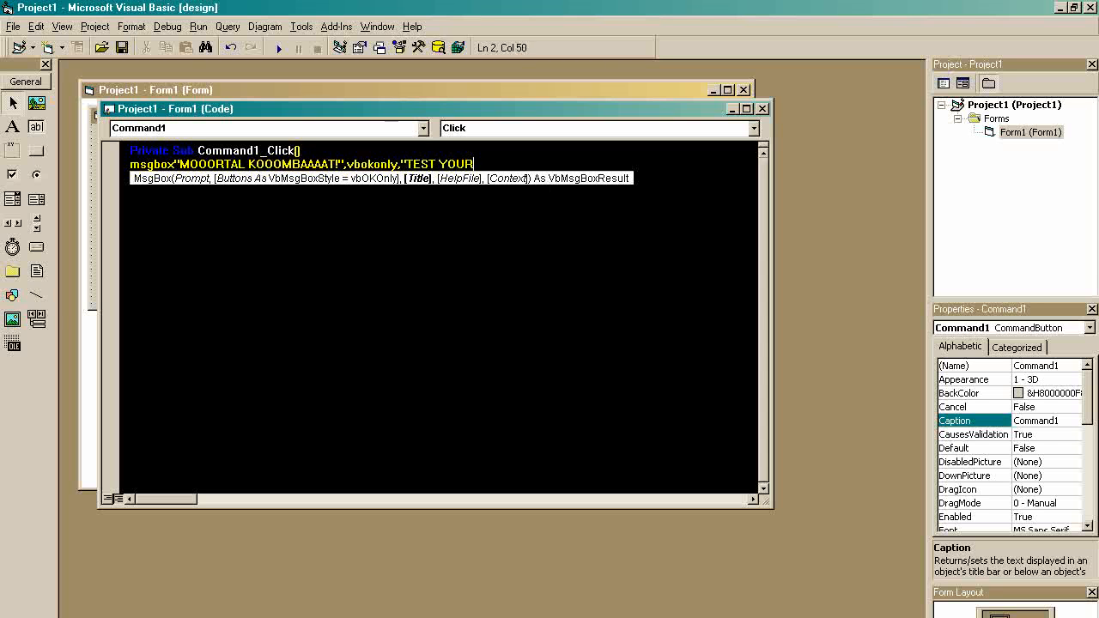
type("MIGHT!\"")
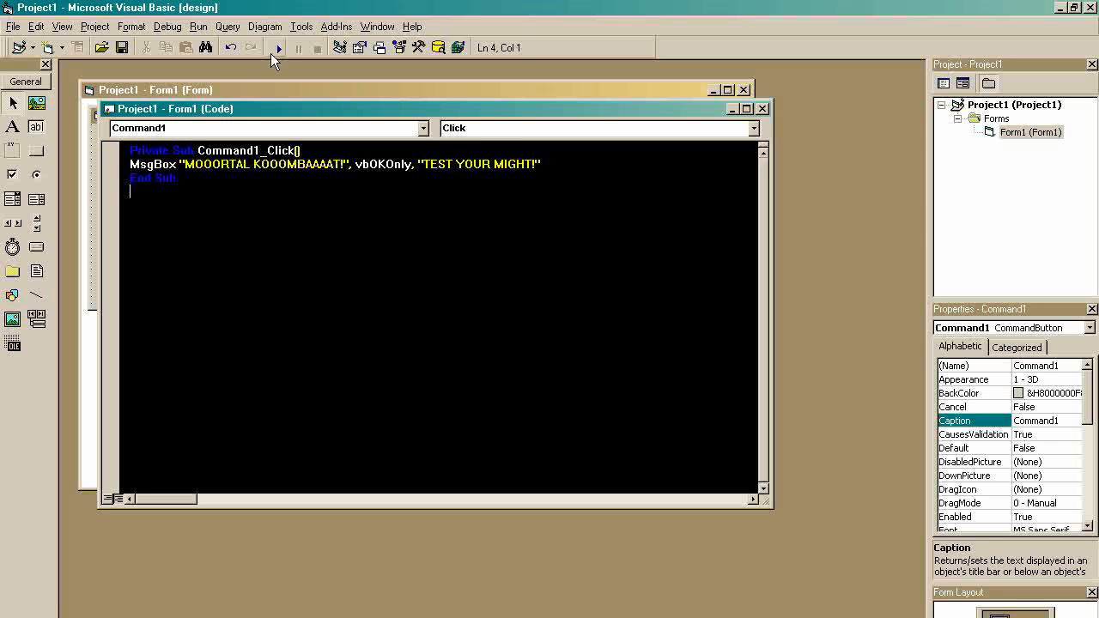
Run the project and click Command1 to trigger the message box.
left_click(277, 48)
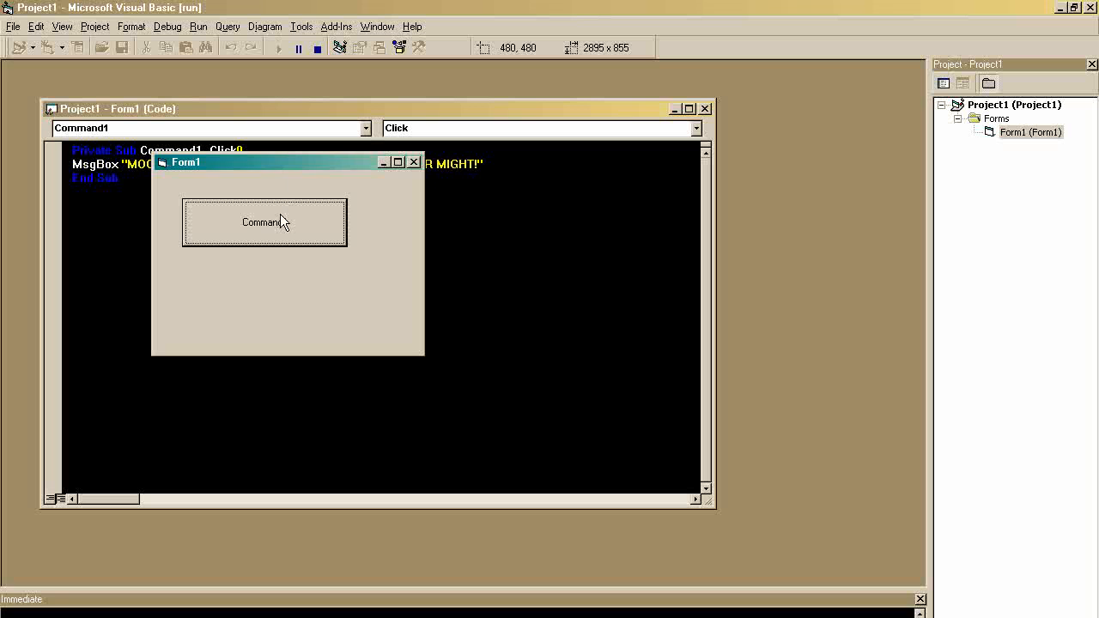
left_click(264, 221)
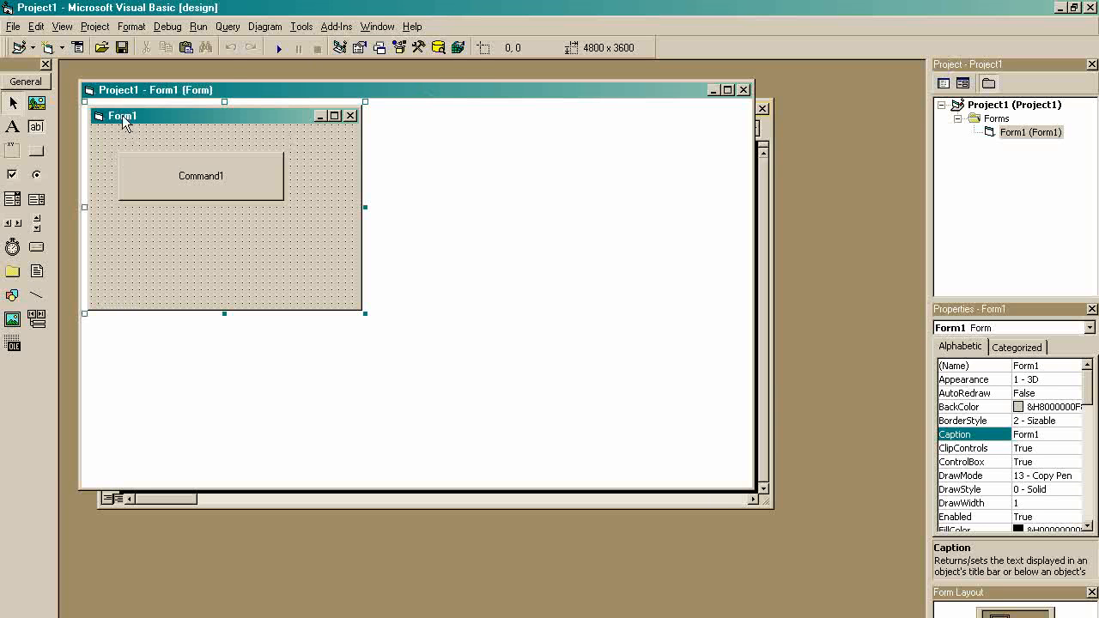
Add Me.Caption = "EXCELLENT!" under the MsgBox line and run the project.
double_click(201, 175)
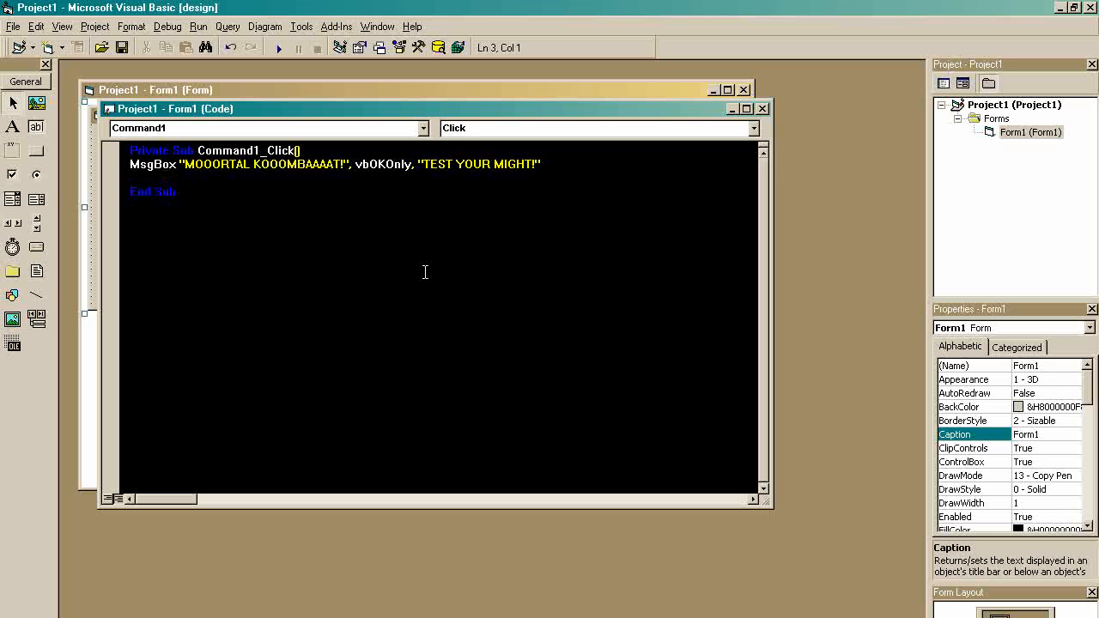
type("me.")
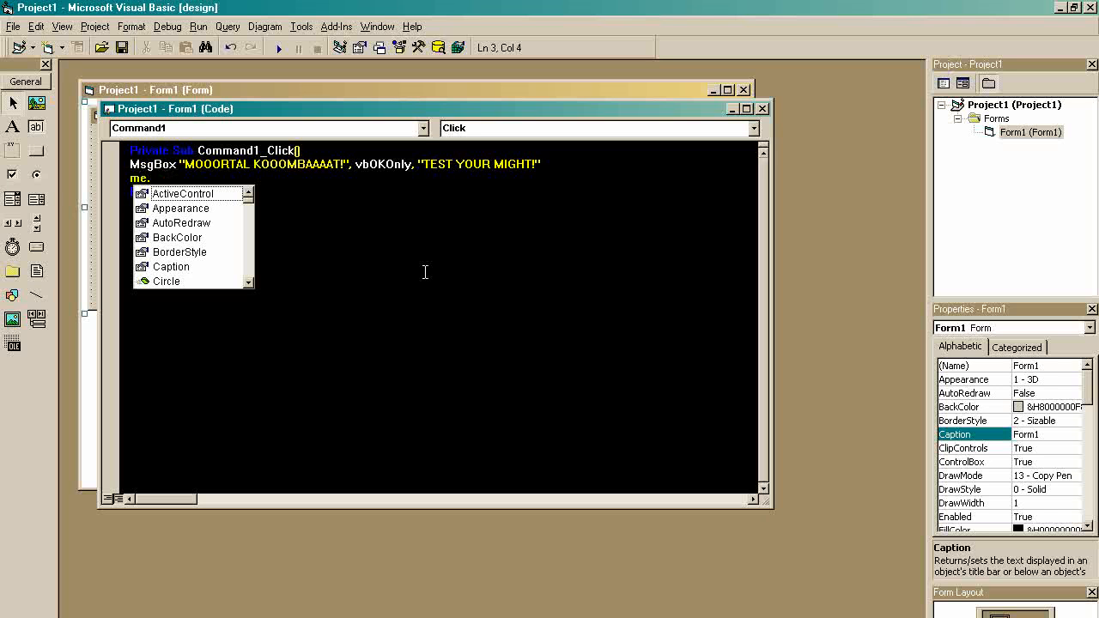
type("Caption=")
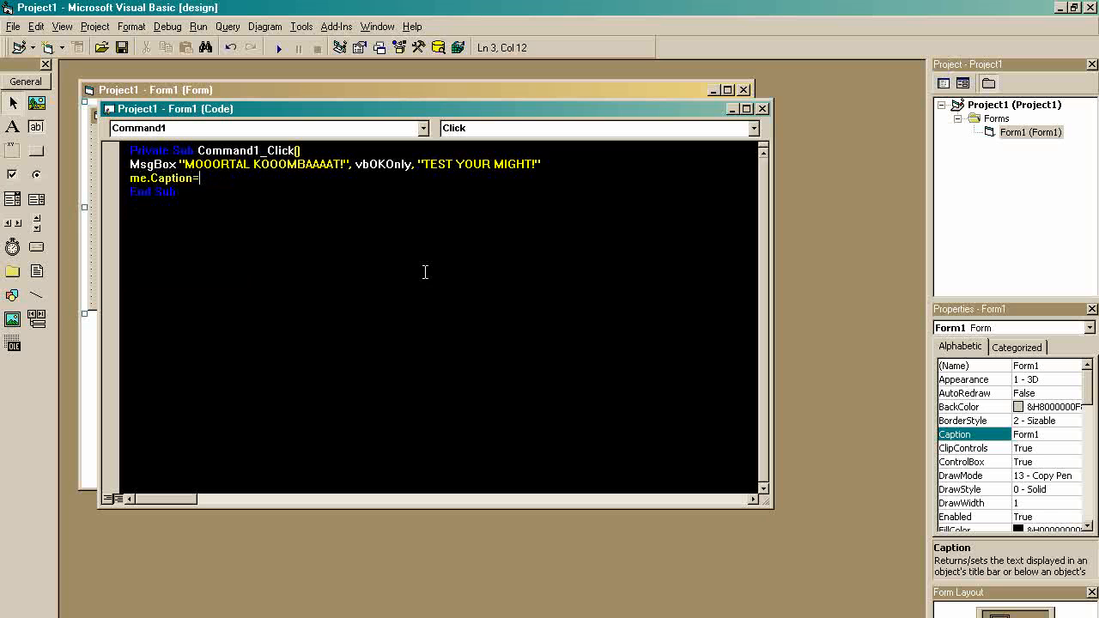
type("\"")
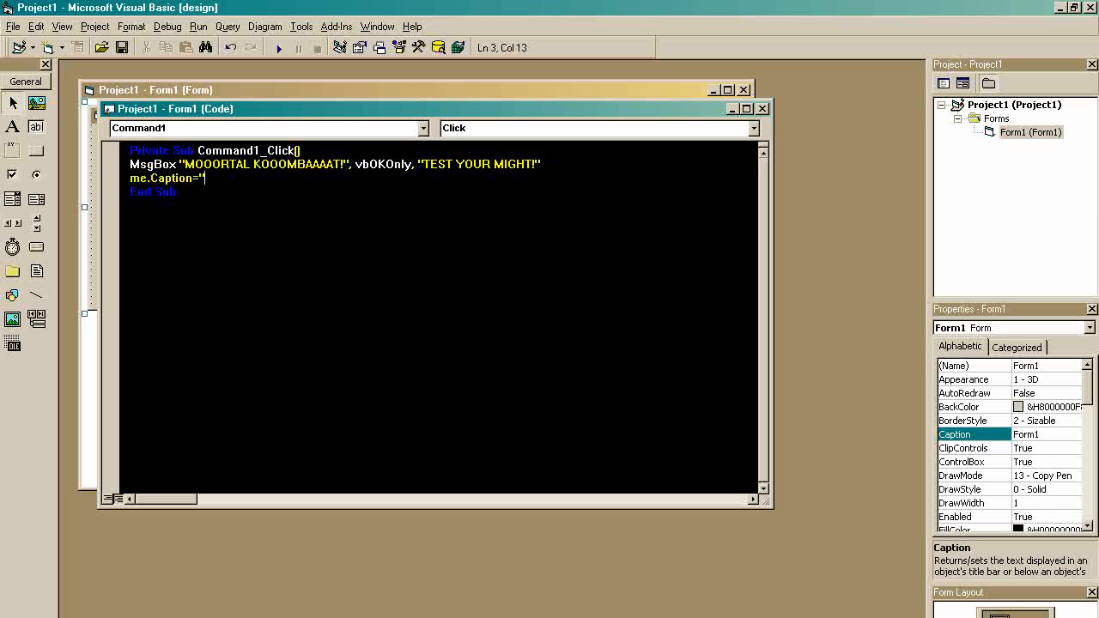
type("EXCELLENT!\"")
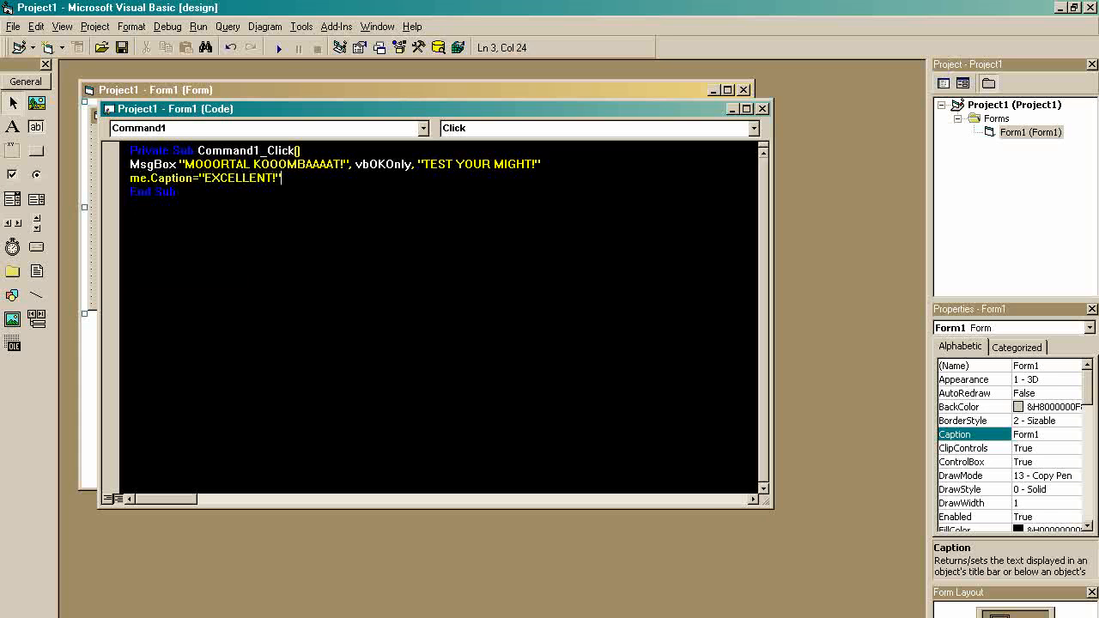
left_click(279, 48)
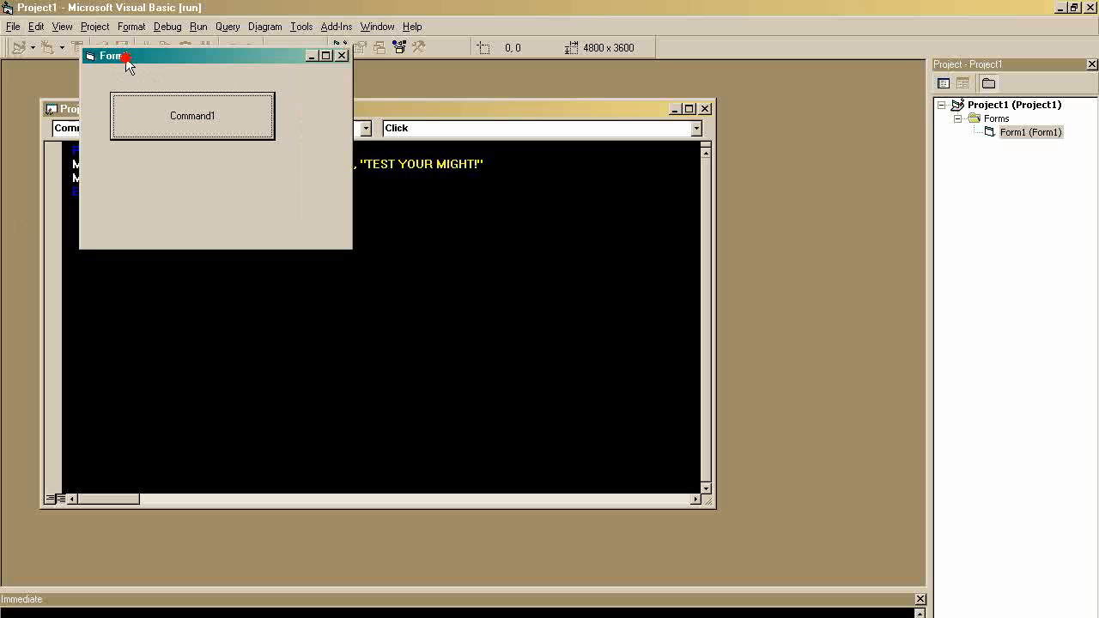
Click Command1, dismiss the TEST YOUR MIGHT! box, see the EXCELLENT! caption, then end the program.
left_click(192, 117)
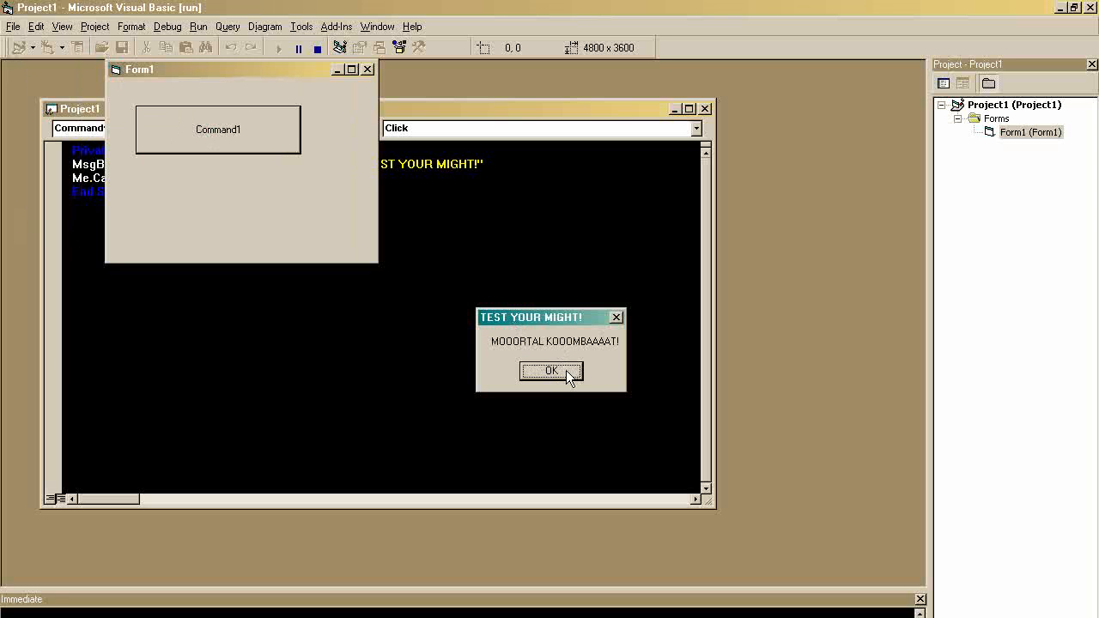
left_click(550, 371)
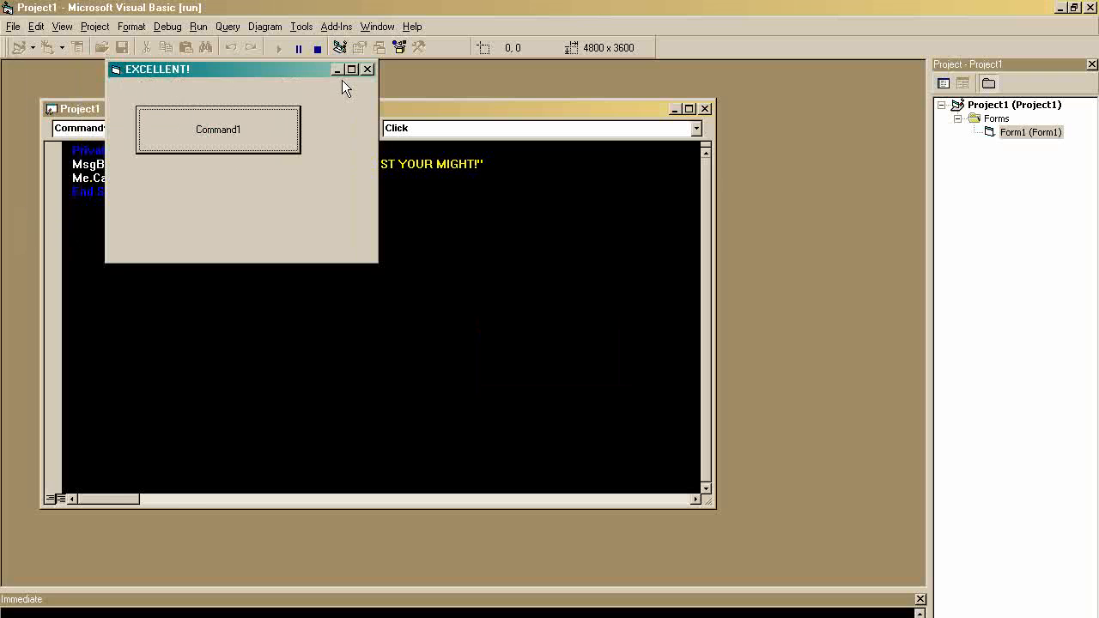
left_click(316, 48)
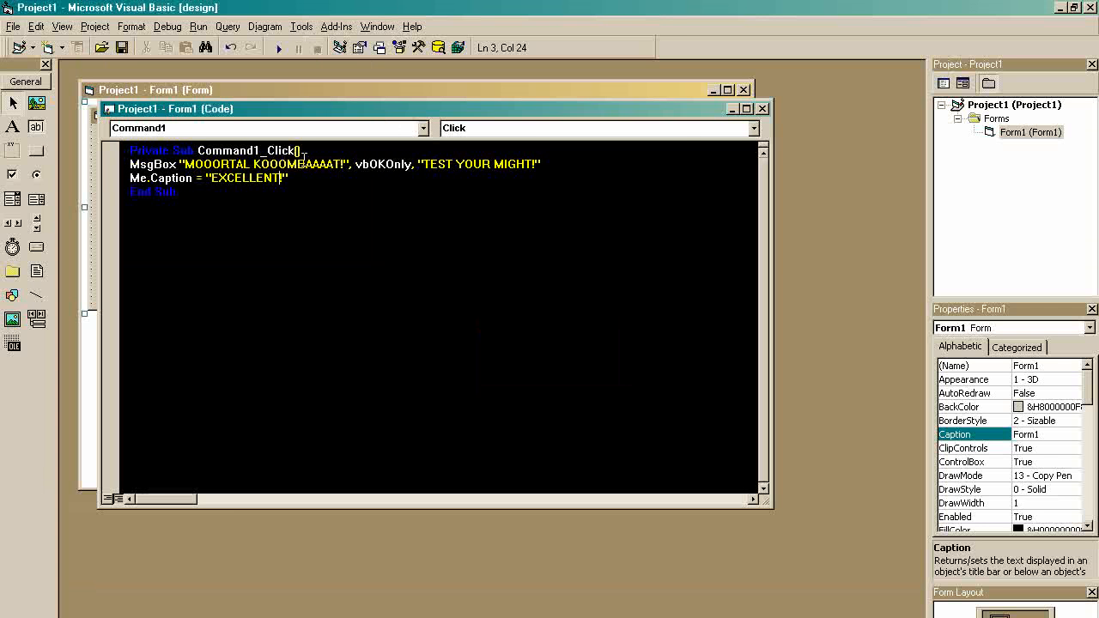